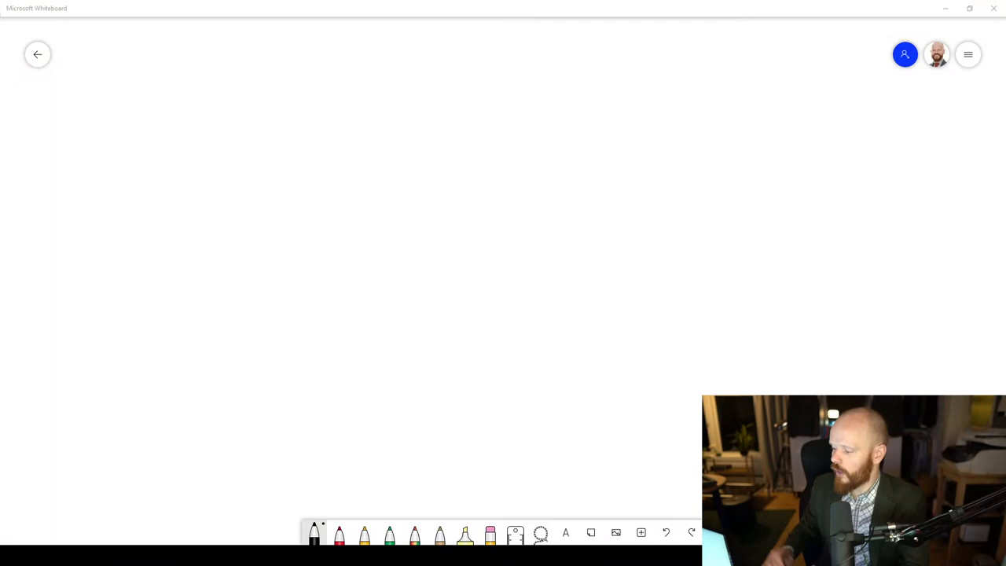
Draw two speaker cabinets, green dashes between them, and a listener's head with ears, eyes and smile
left_click_drag(214, 93, 271, 186)
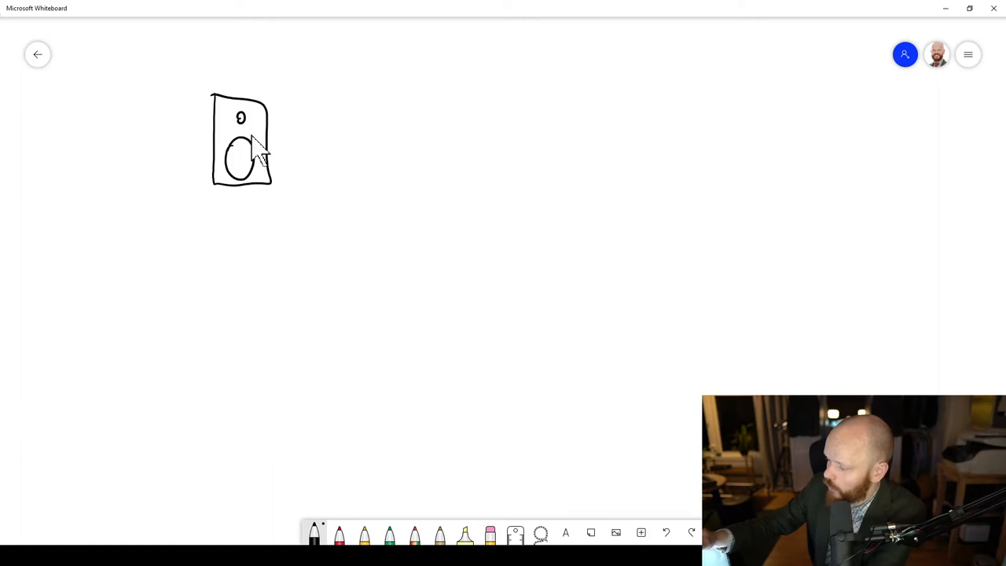
left_click_drag(507, 102, 554, 189)
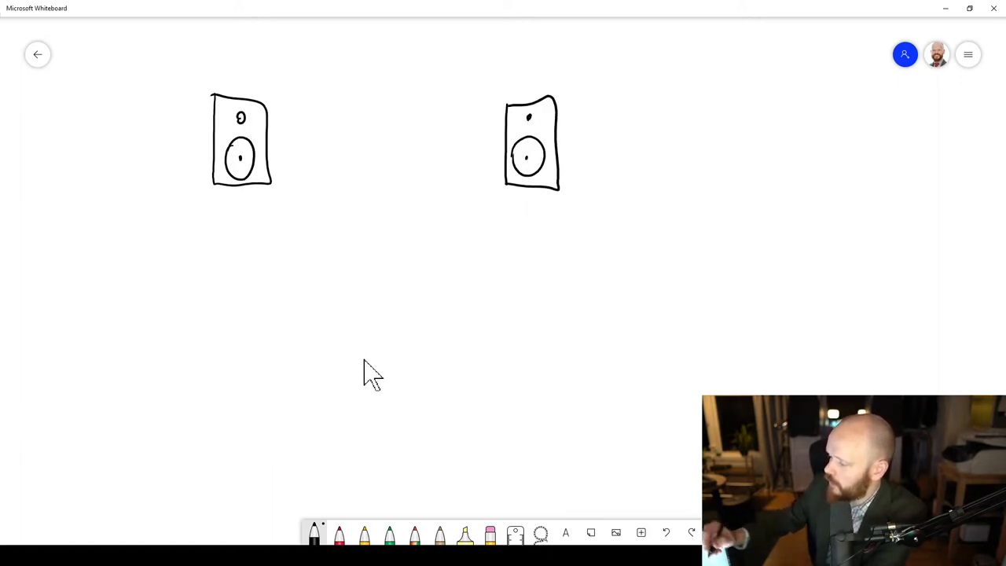
mouse_move(390, 294)
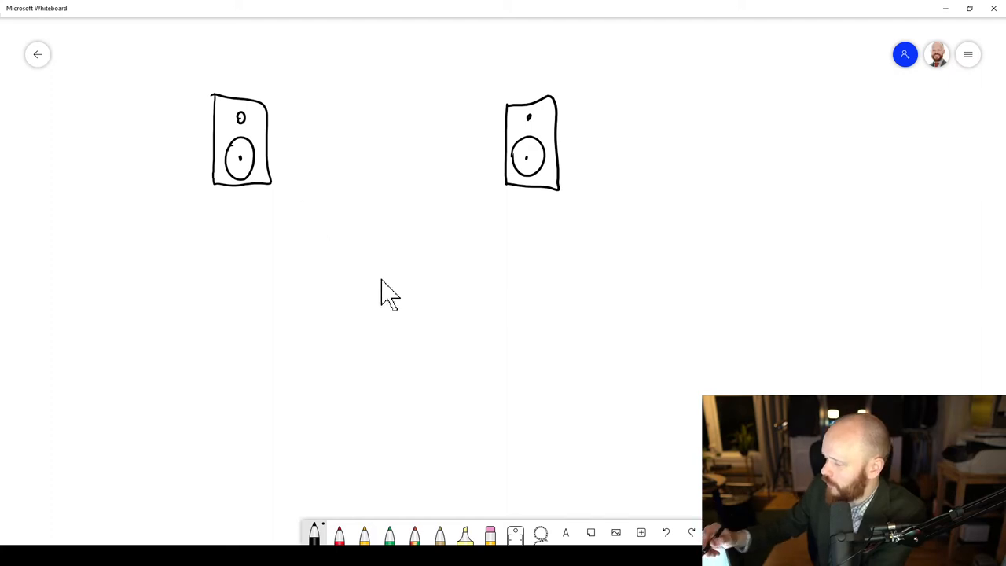
mouse_move(275, 208)
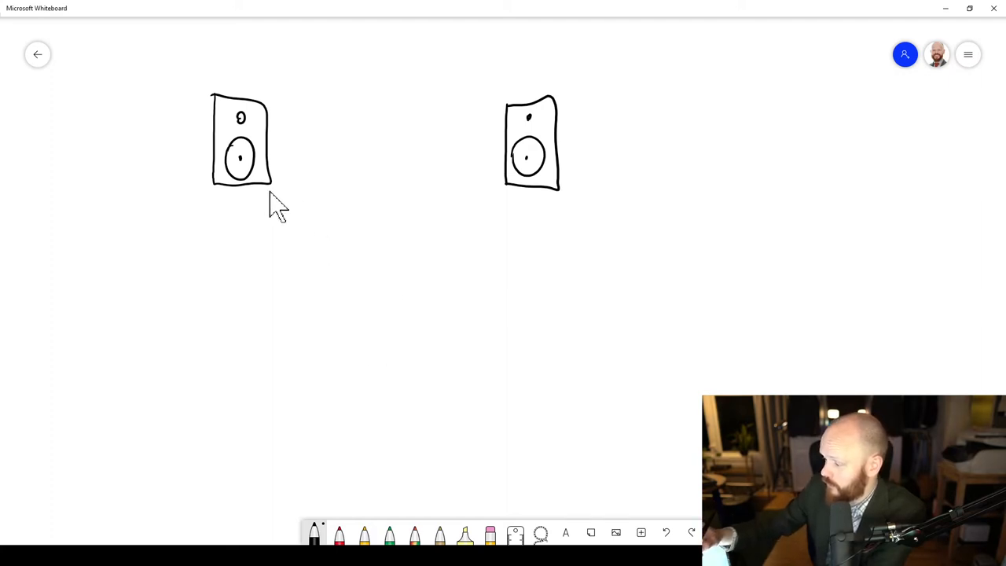
mouse_move(397, 506)
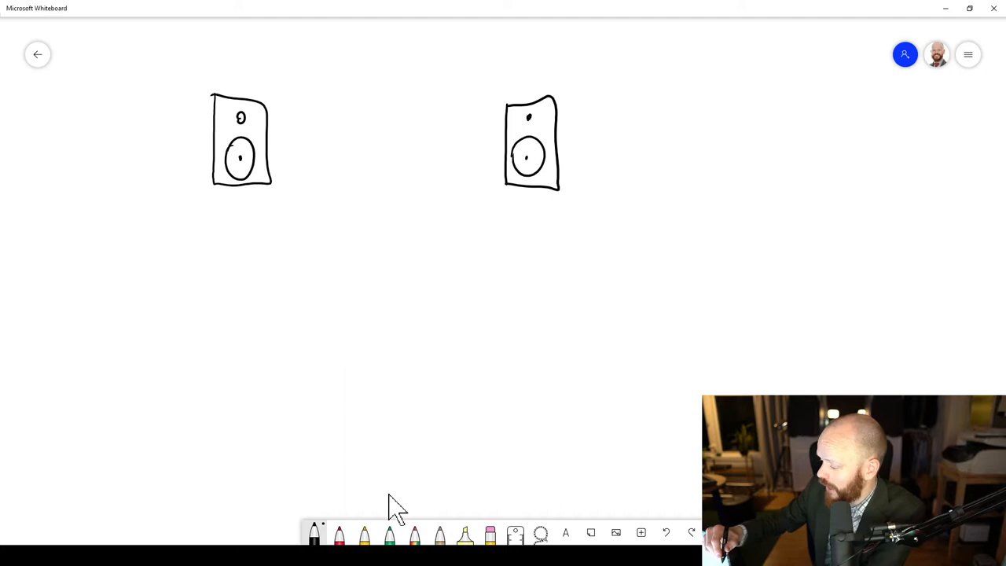
left_click_drag(269, 200, 330, 318)
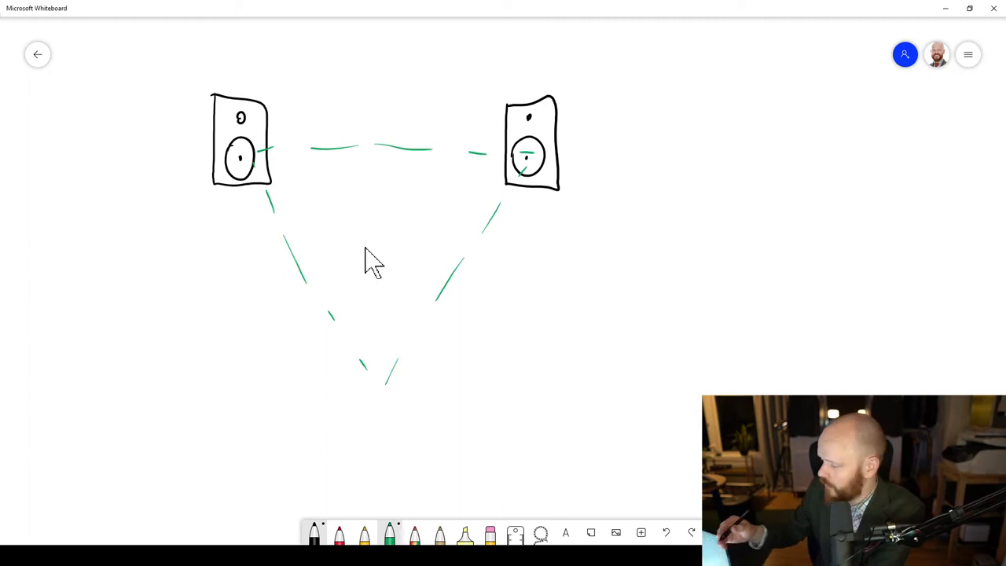
left_click_drag(362, 361, 393, 408)
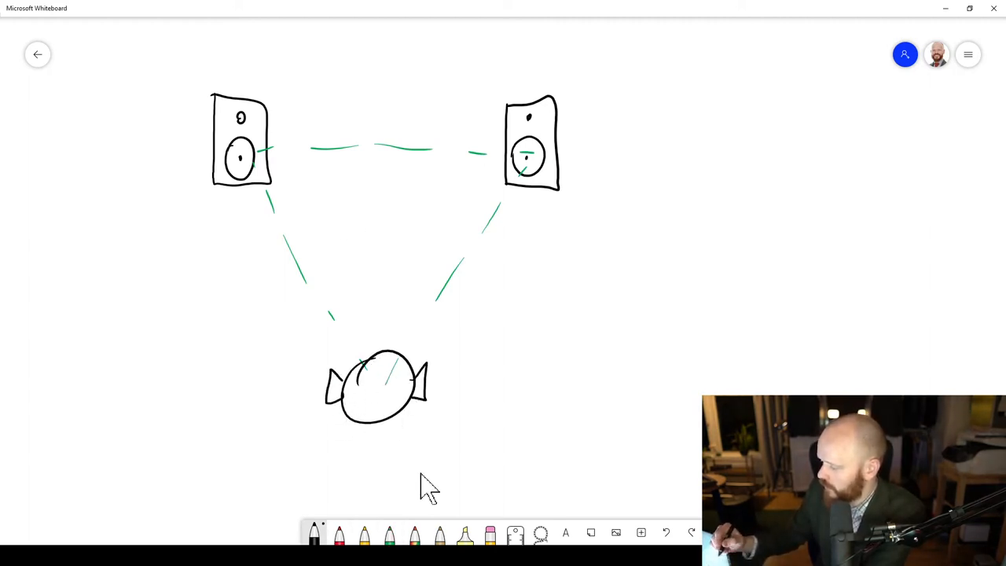
left_click_drag(361, 373, 393, 401)
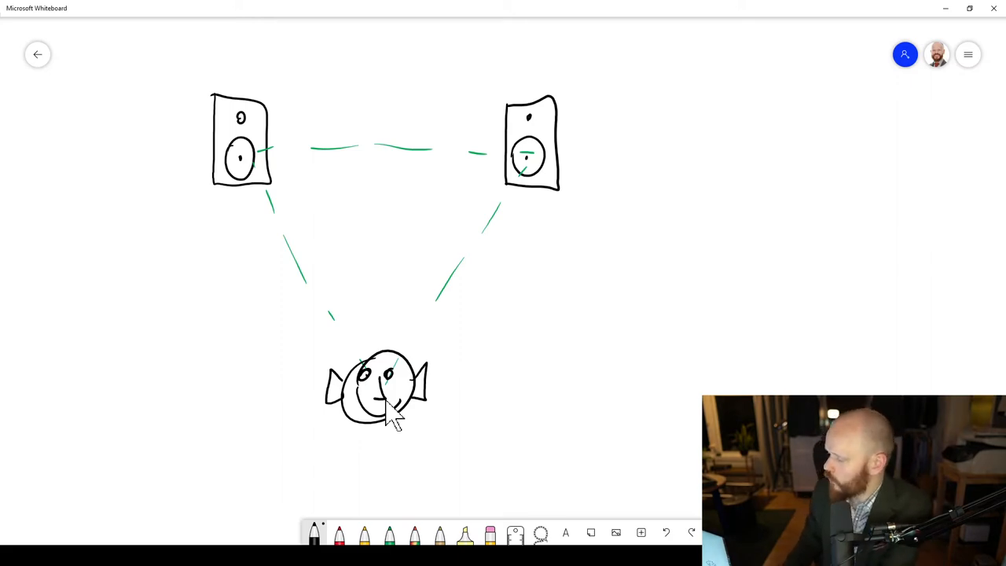
mouse_move(908, 261)
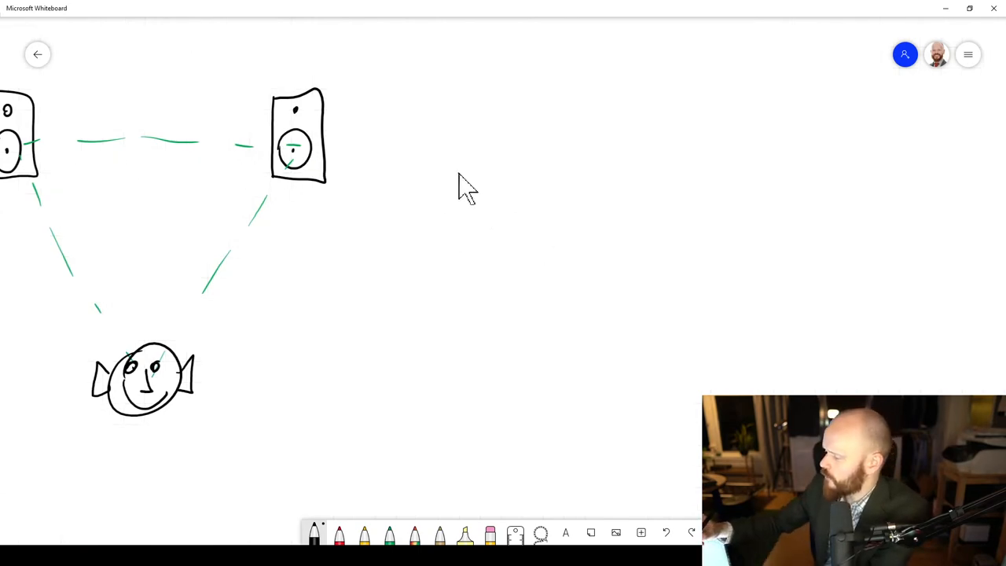
Draw the graph axes beside the speakers, labelled dB and f(Hz)
left_click_drag(460, 393, 793, 389)
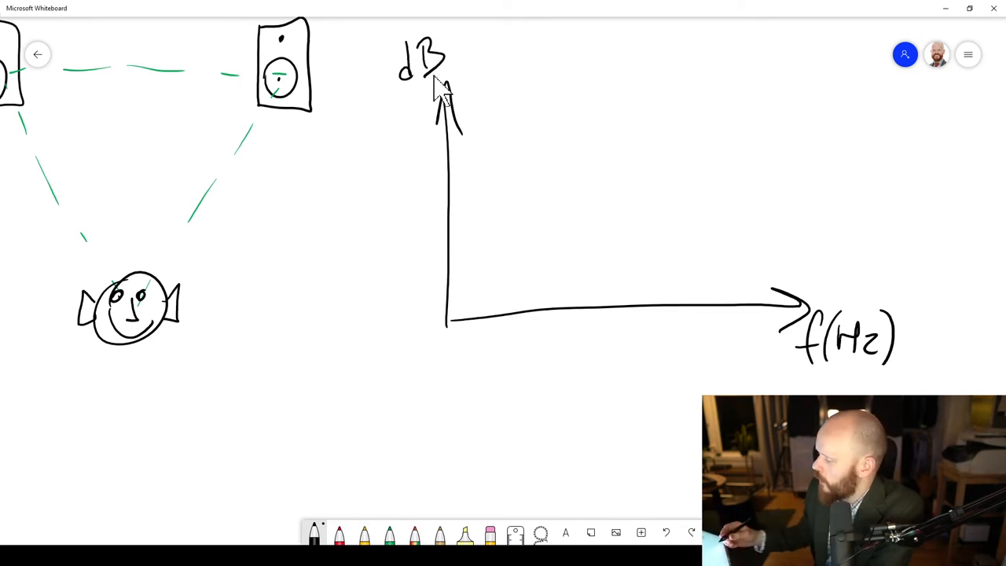
mouse_move(298, 94)
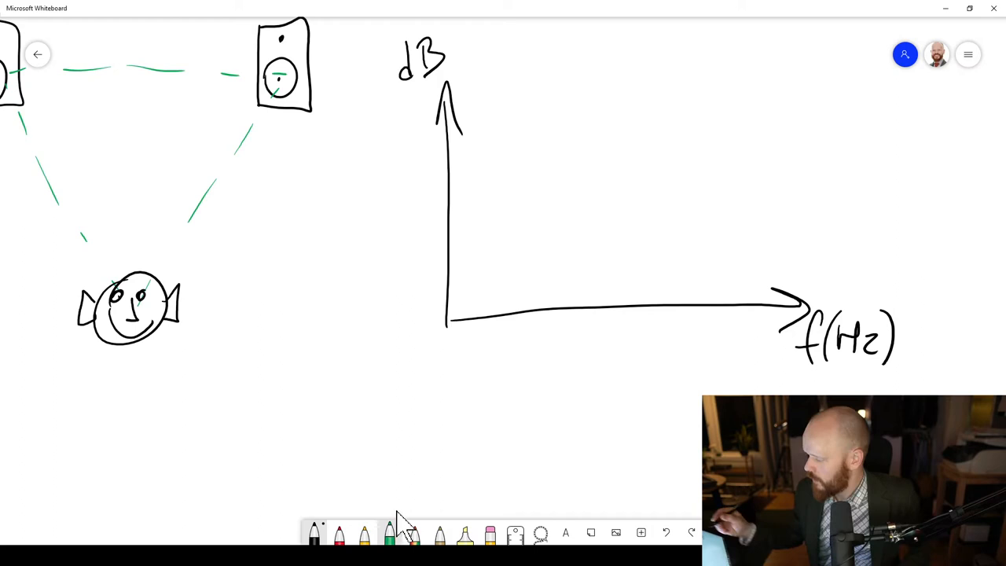
Draw a green curve rising from low frequencies into a flat top
left_click_drag(533, 295, 601, 173)
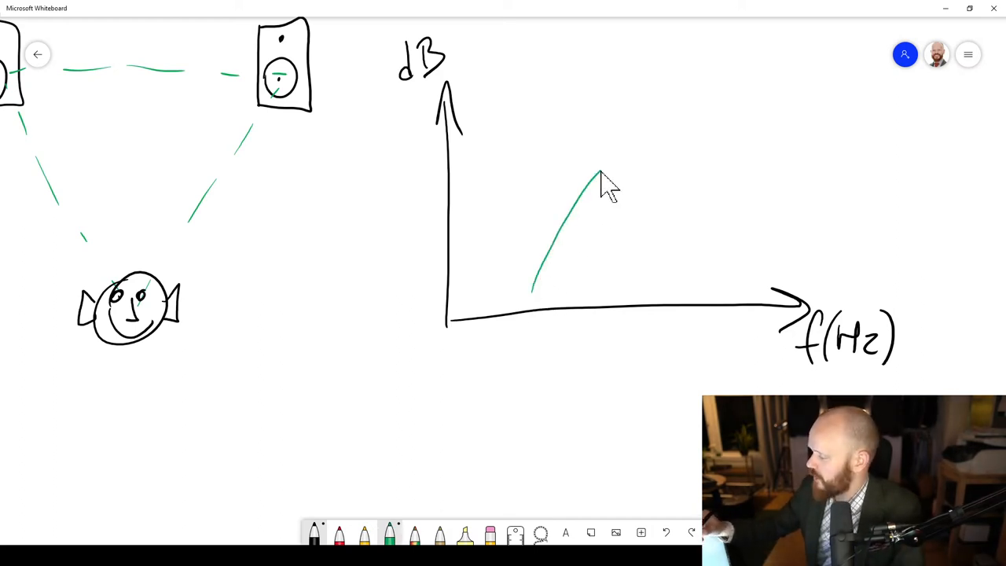
left_click_drag(601, 177, 766, 161)
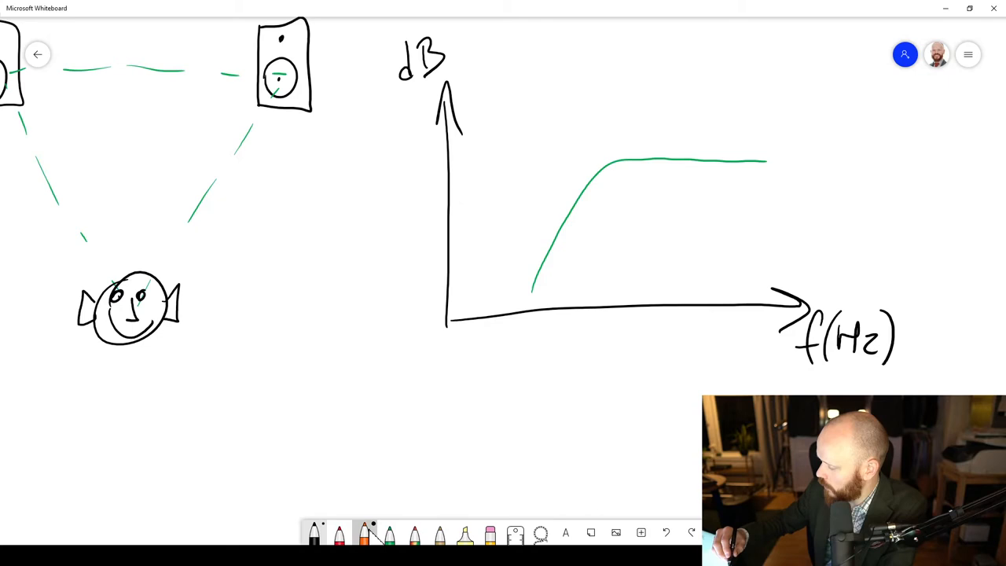
Draw an orange curve falling across the green one and label the crossover tick 85 Hz
left_click(363, 535)
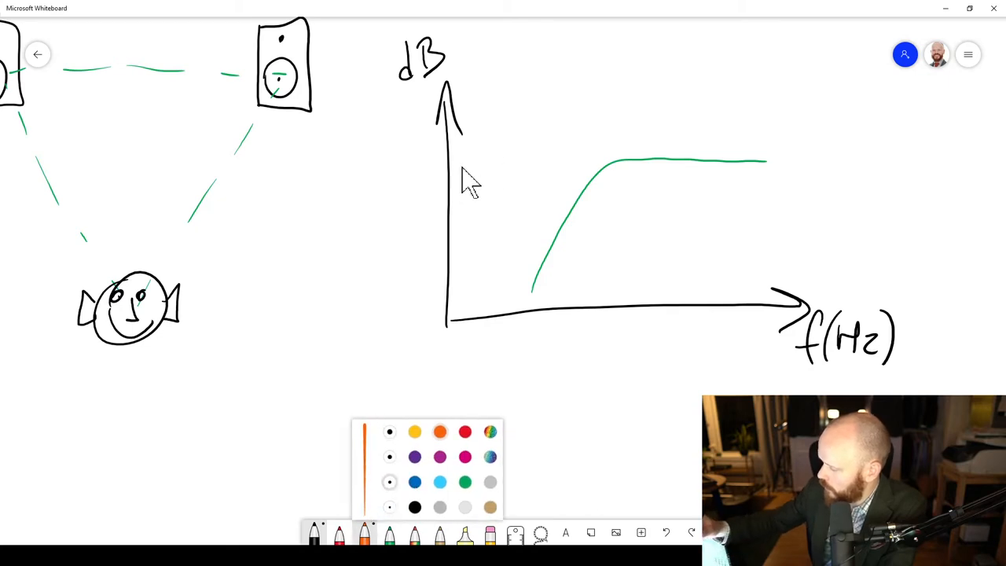
left_click_drag(459, 165, 640, 295)
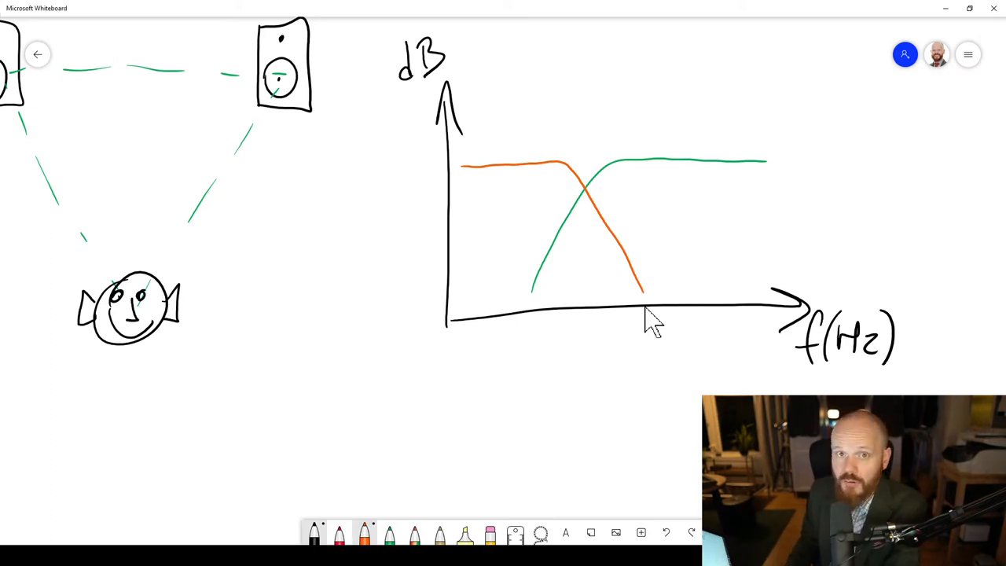
mouse_move(593, 216)
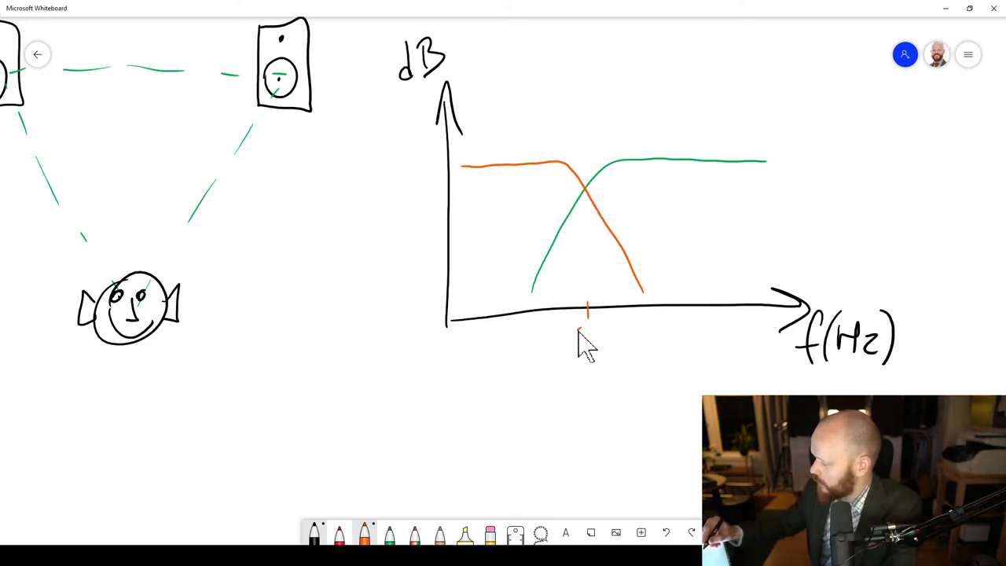
left_click_drag(573, 334, 617, 342)
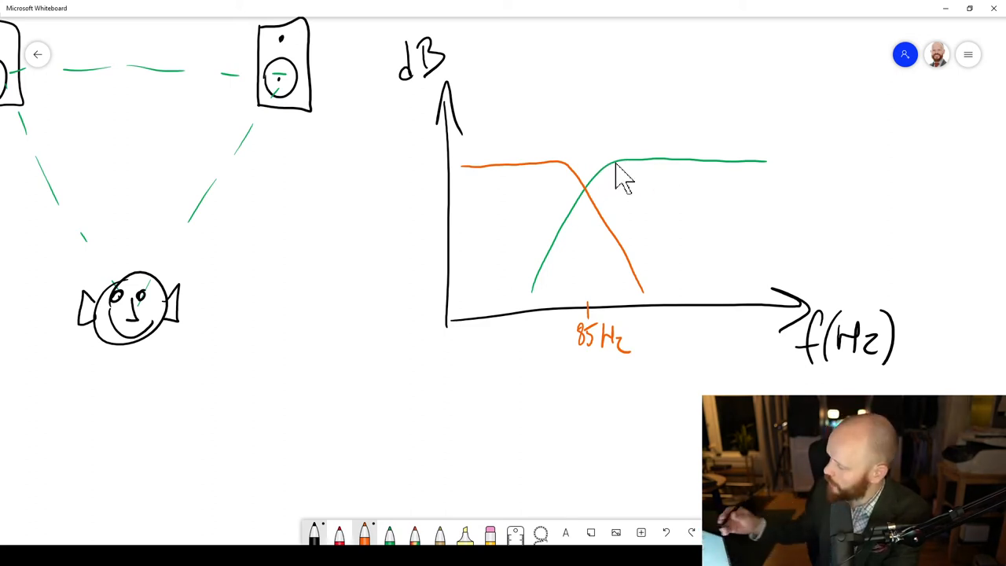
mouse_move(852, 154)
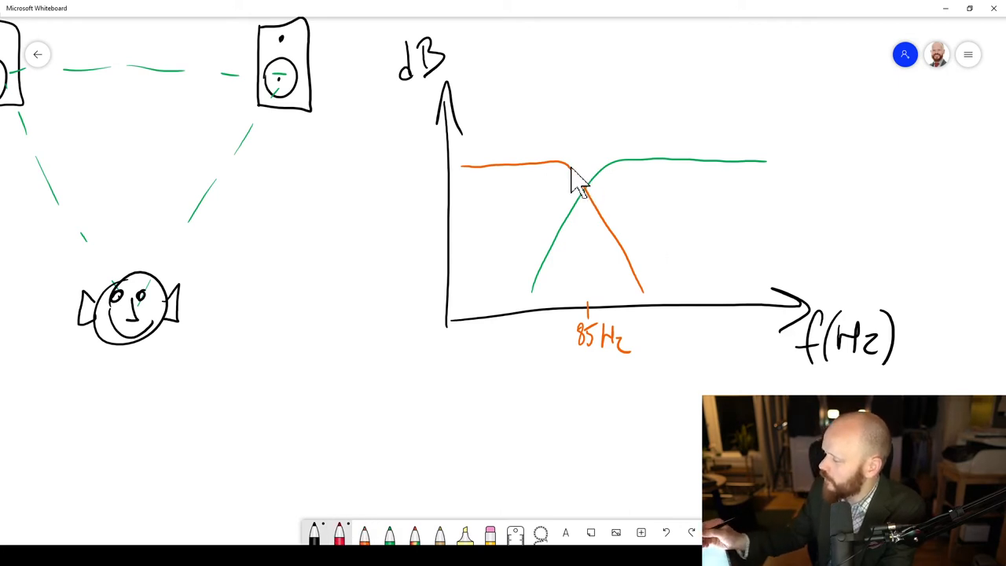
mouse_move(545, 188)
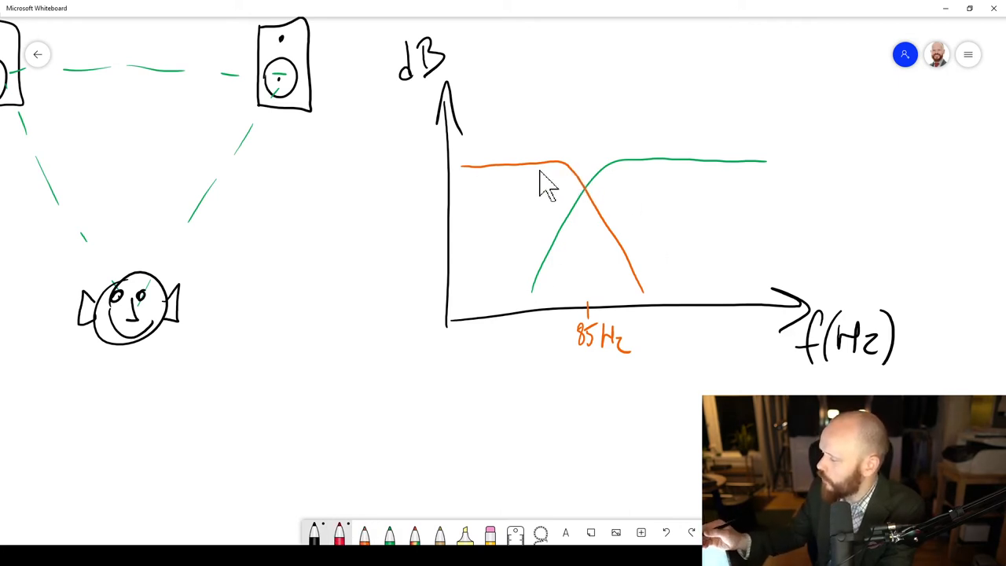
mouse_move(487, 169)
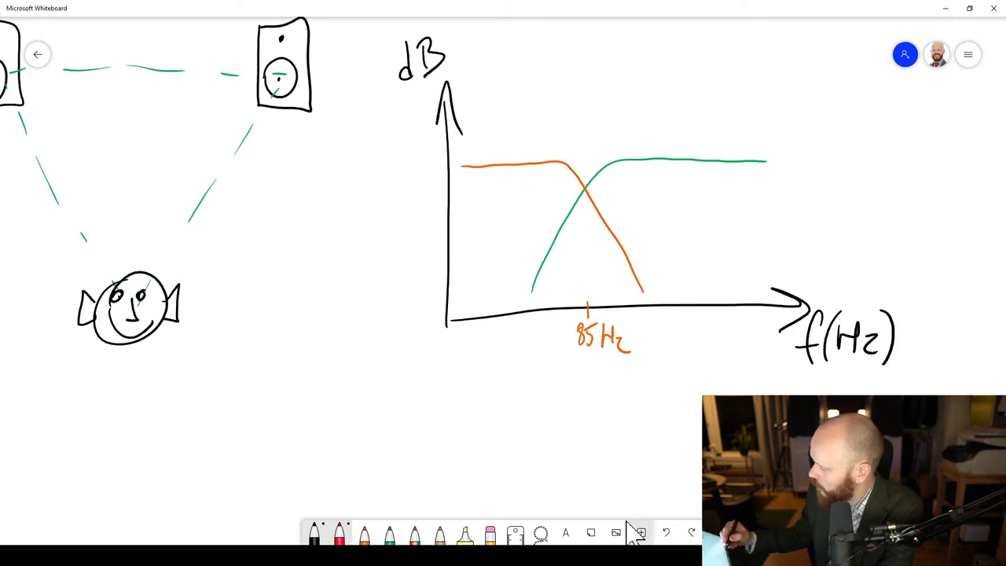
Draw a red dashed sum line above the orange and green curves
left_click(337, 534)
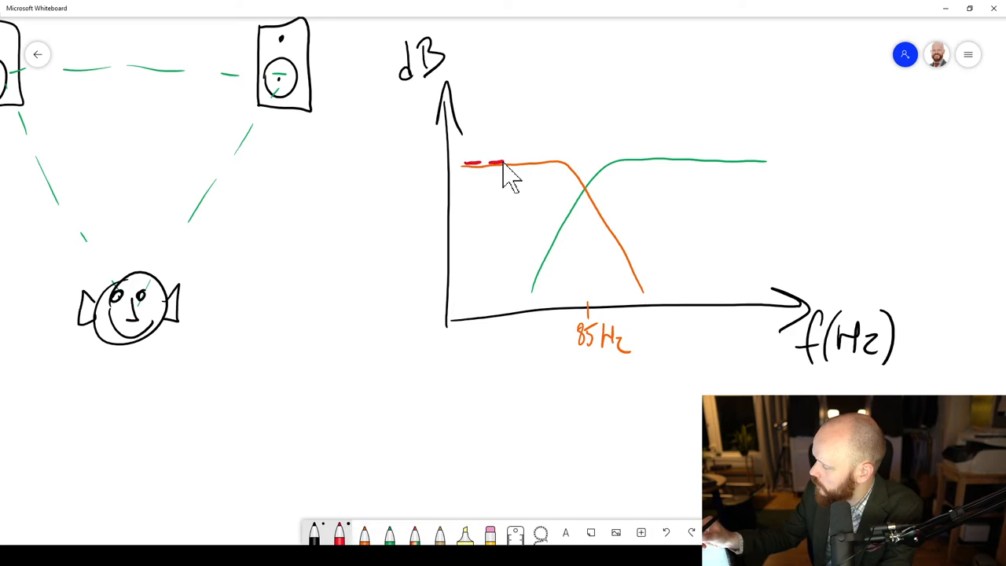
left_click_drag(503, 163, 723, 155)
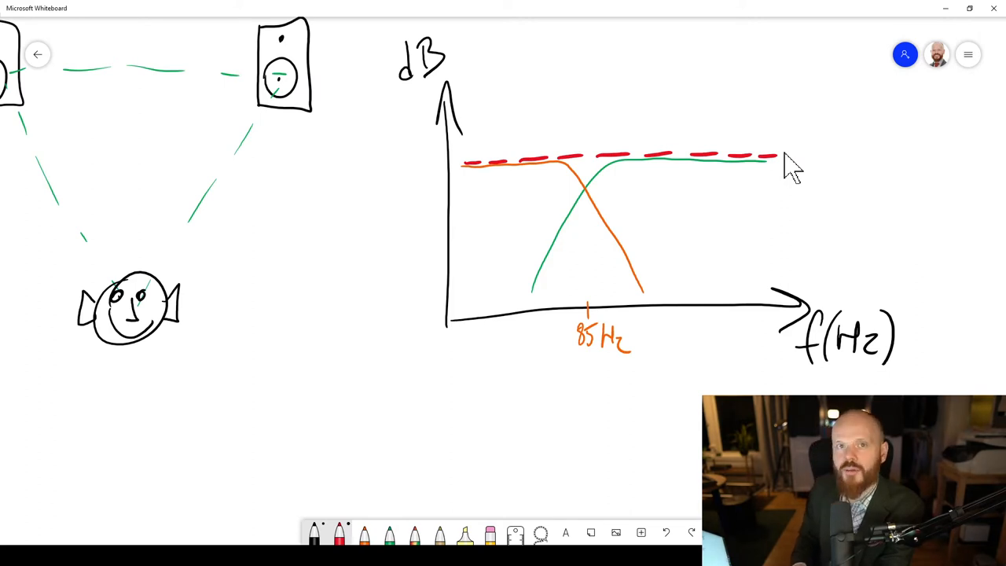
mouse_move(510, 334)
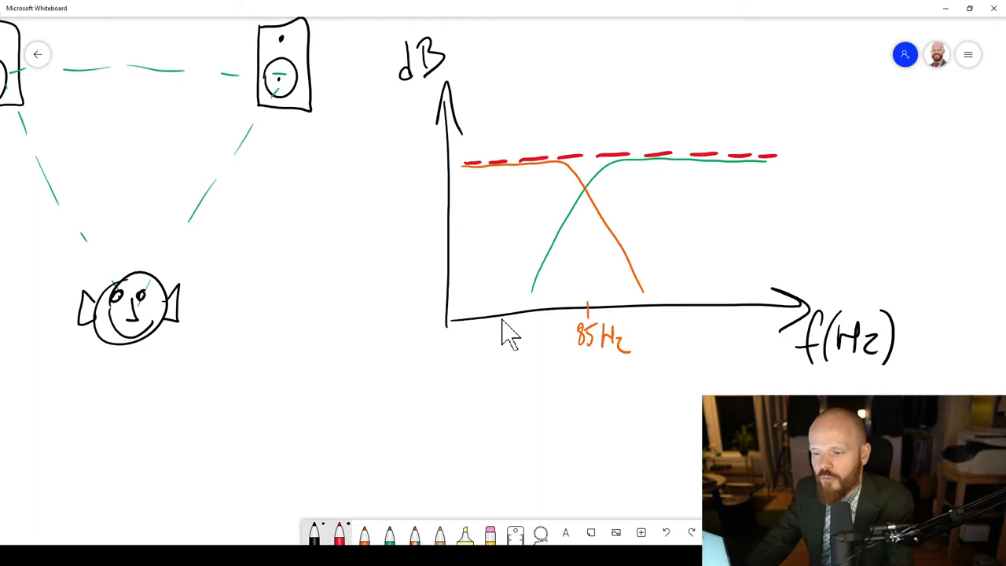
mouse_move(503, 306)
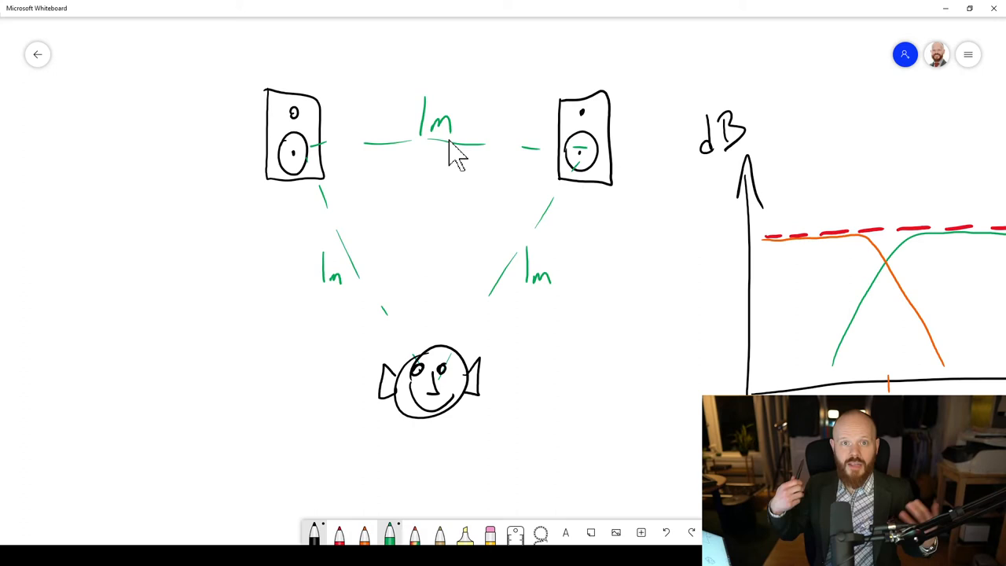
mouse_move(414, 442)
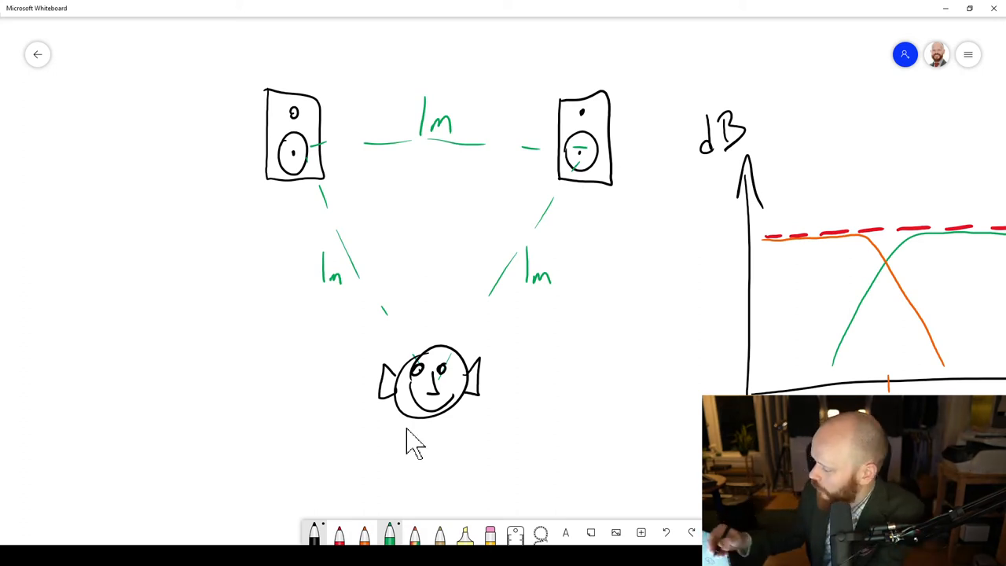
mouse_move(436, 228)
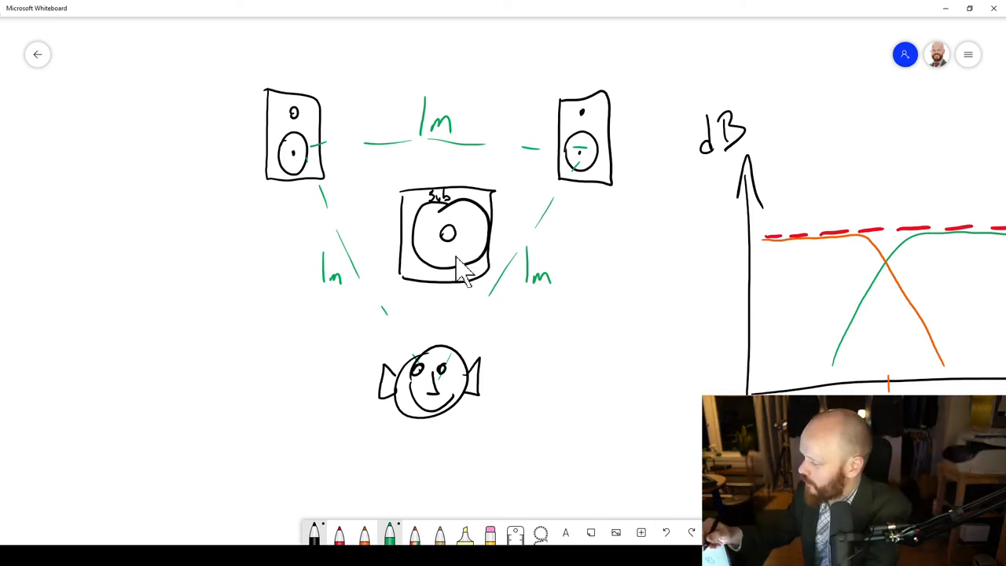
Draw a line connecting the subwoofer to the listener
left_click_drag(446, 232, 440, 369)
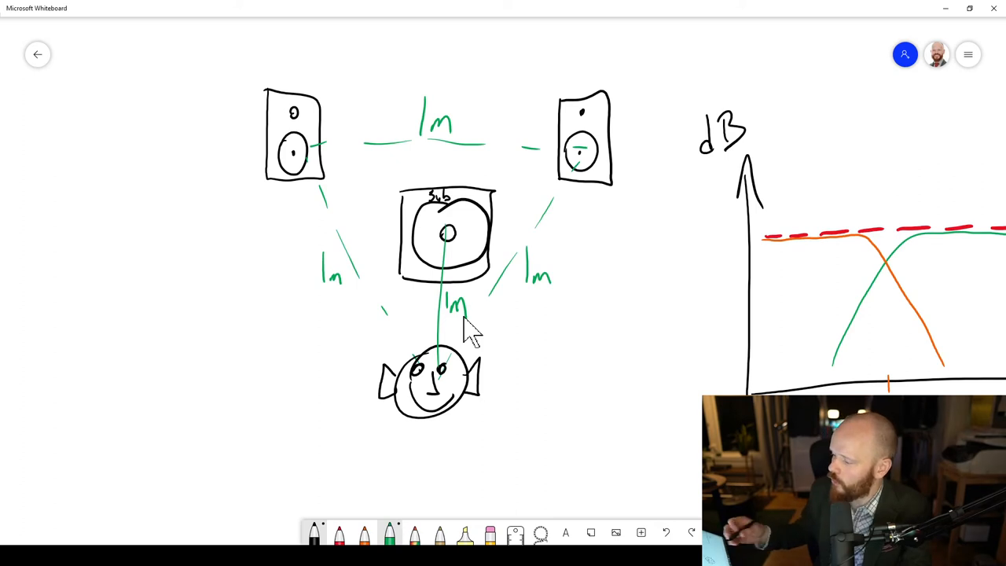
mouse_move(149, 197)
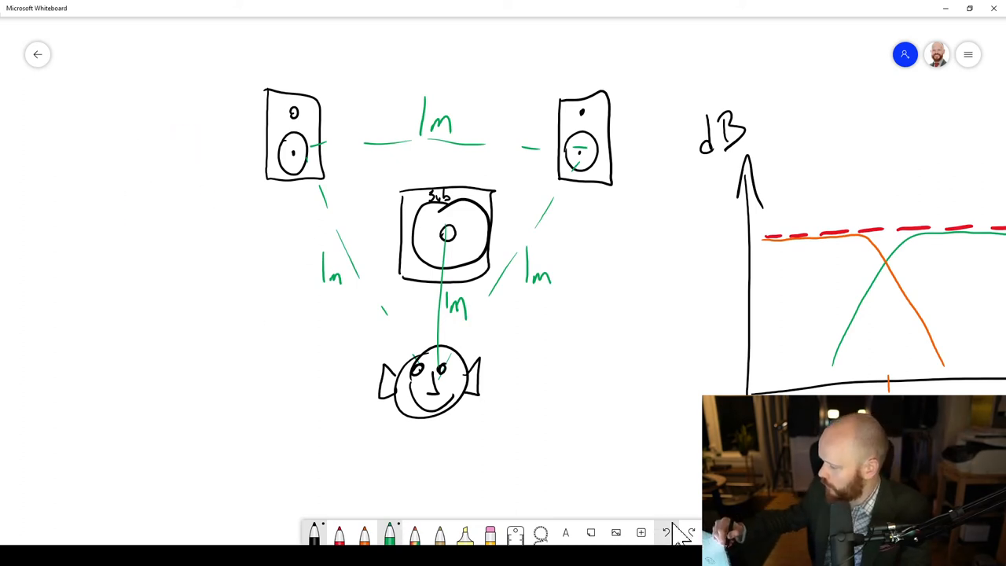
Sketch a large box to the left of the left speaker
left_click_drag(117, 122, 240, 228)
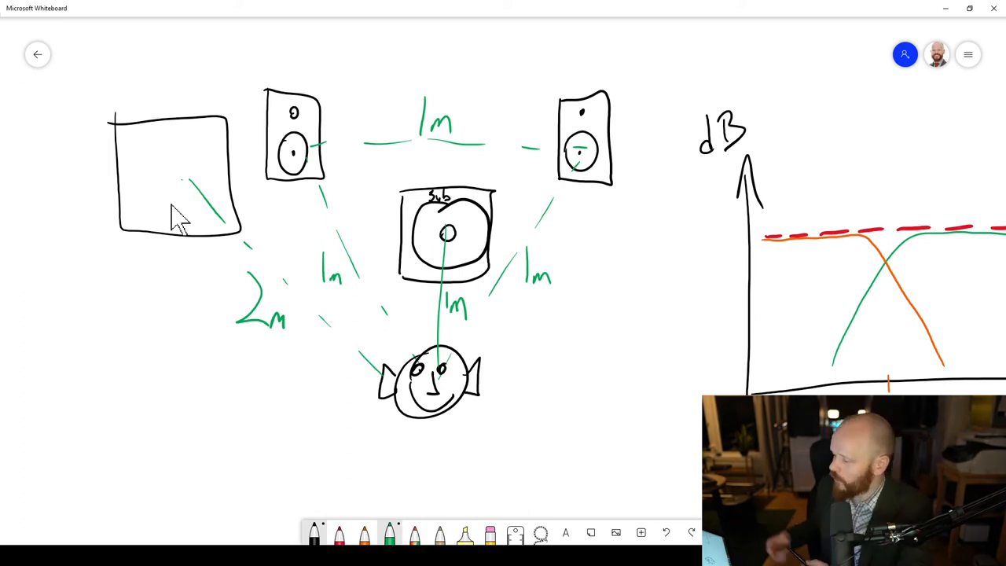
mouse_move(315, 196)
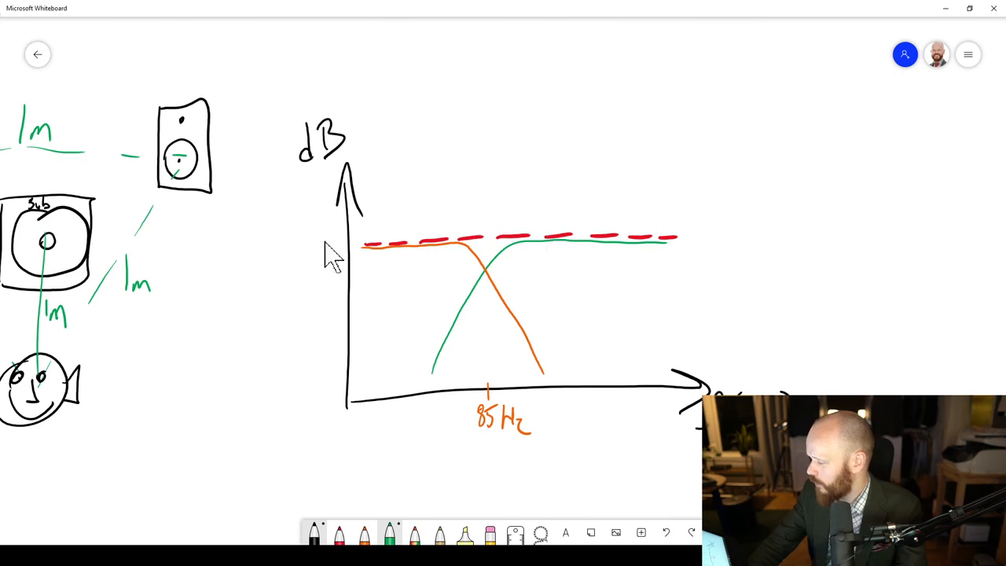
mouse_move(605, 255)
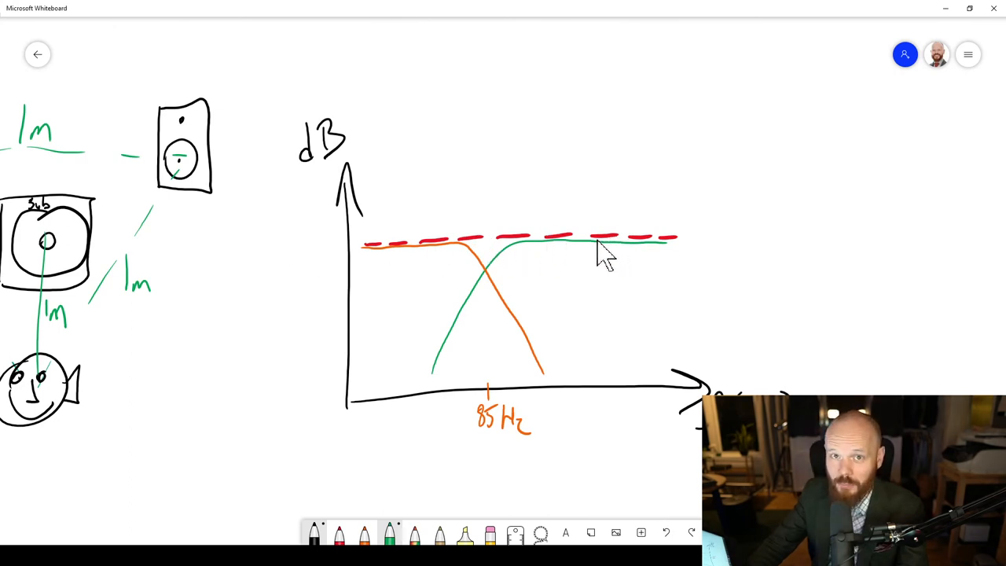
mouse_move(392, 188)
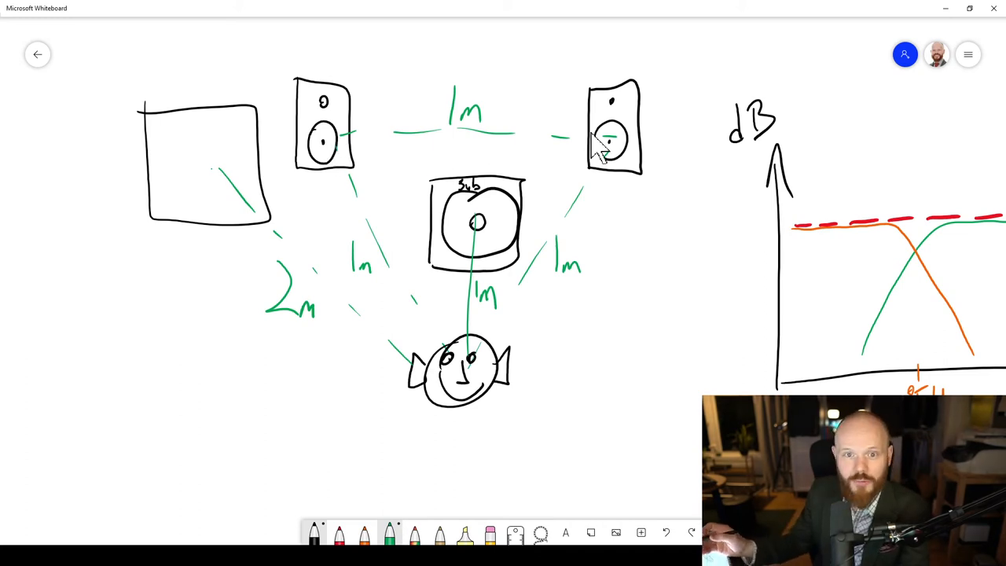
mouse_move(236, 208)
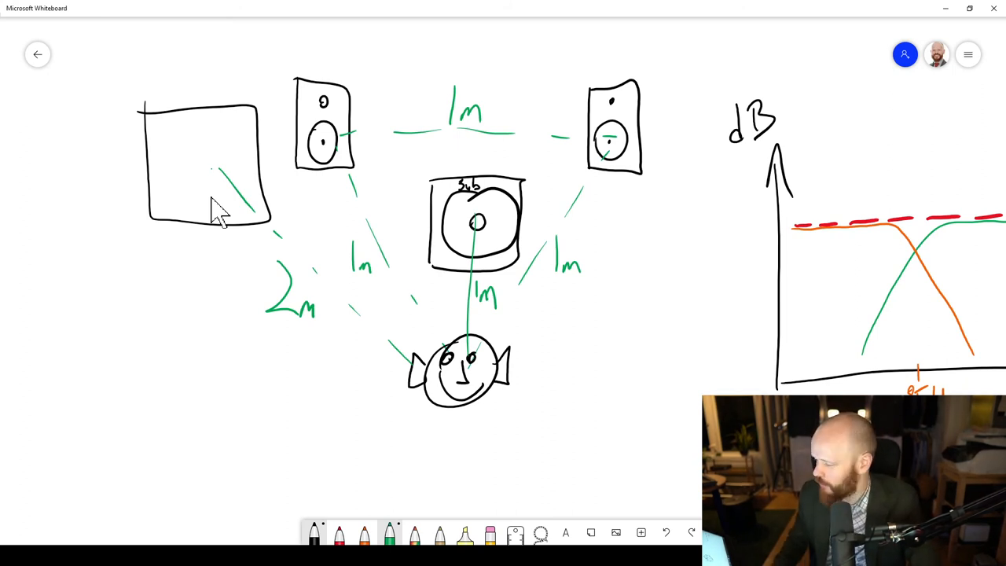
mouse_move(314, 165)
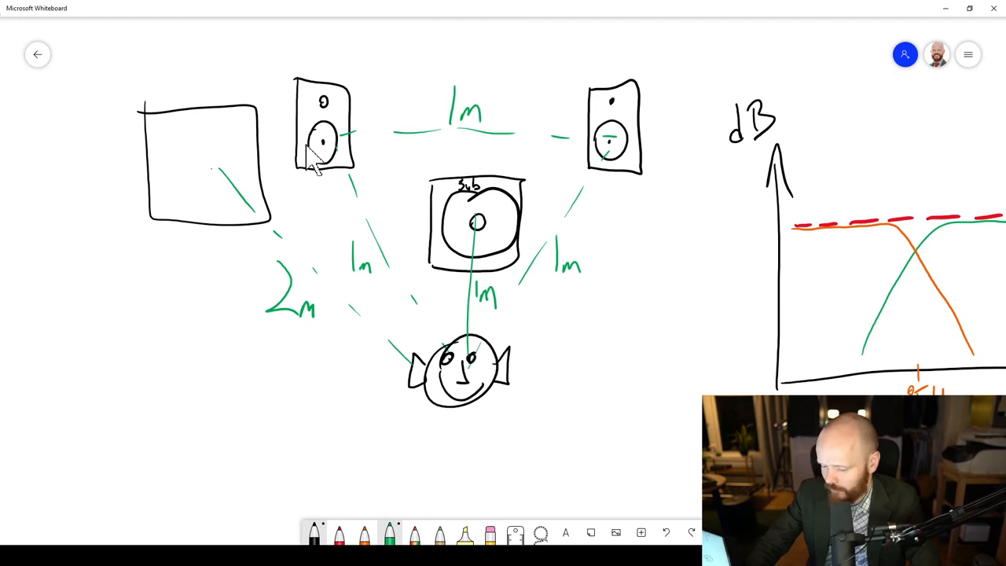